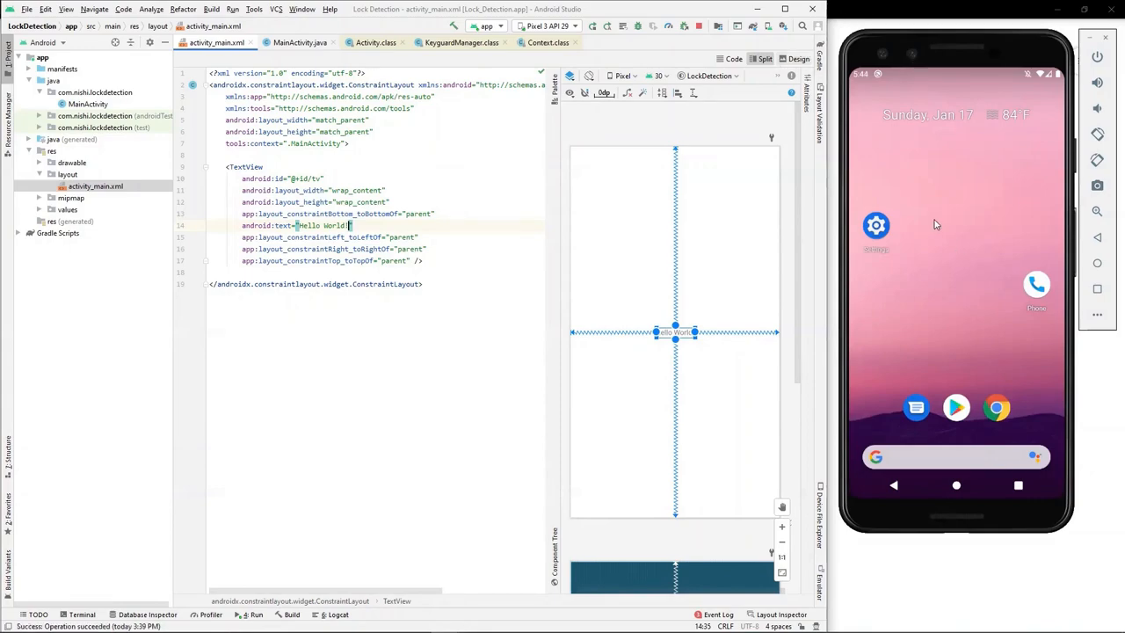
# Search Settings for 'screen lock' and show the Choose screen lock page, currently None.
pyautogui.click(876, 225)
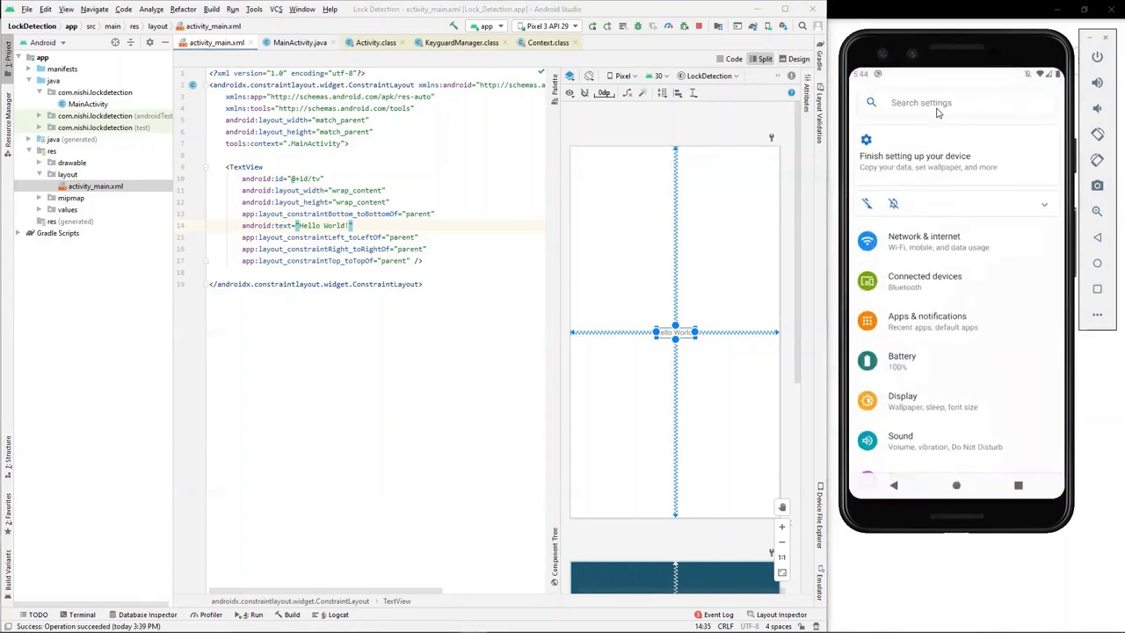
pyautogui.click(937, 102)
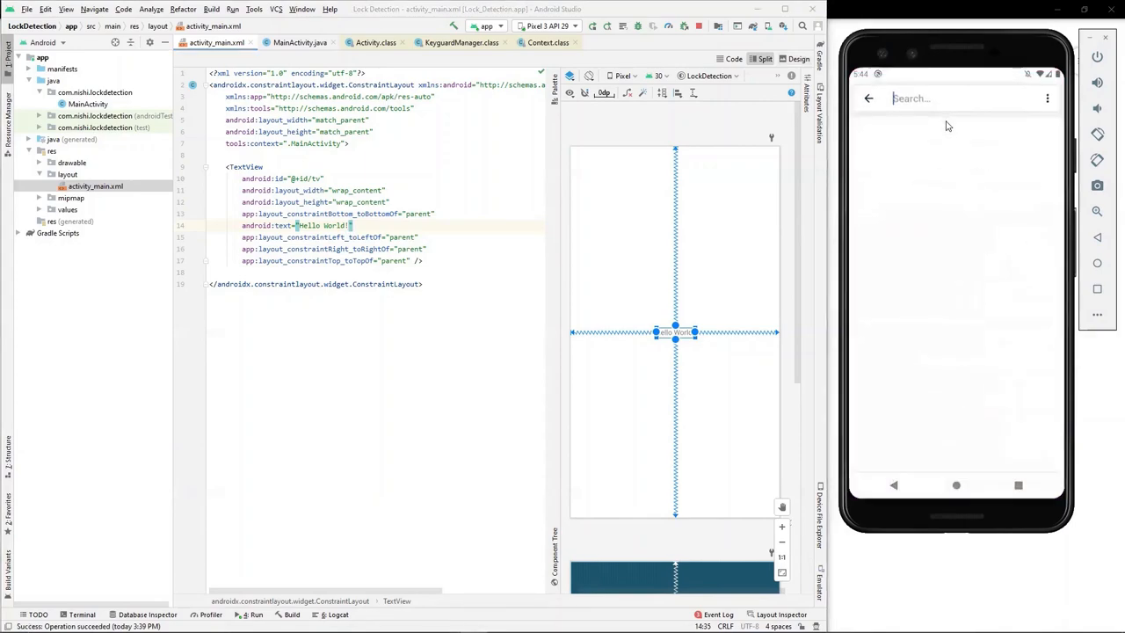
pyautogui.write('screen')
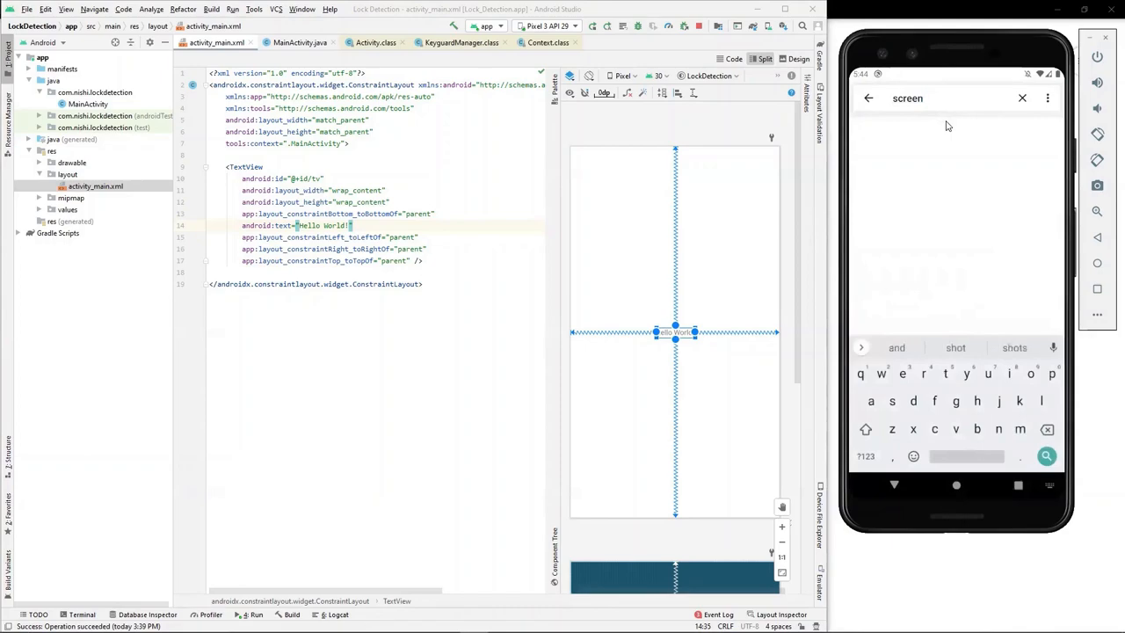
pyautogui.write('lock')
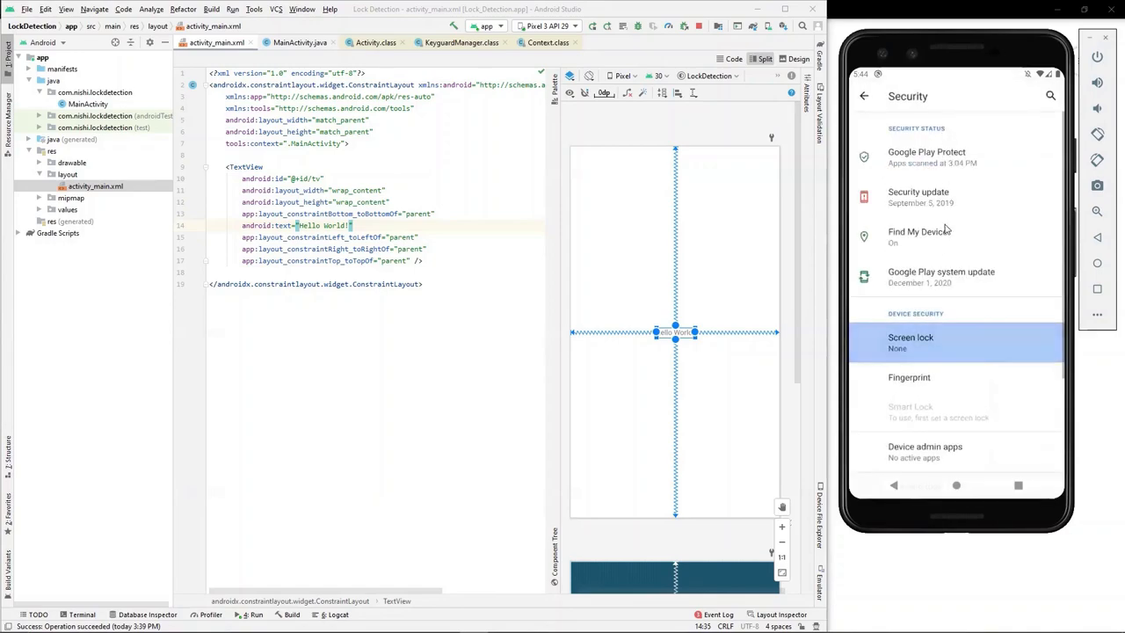
pyautogui.click(954, 341)
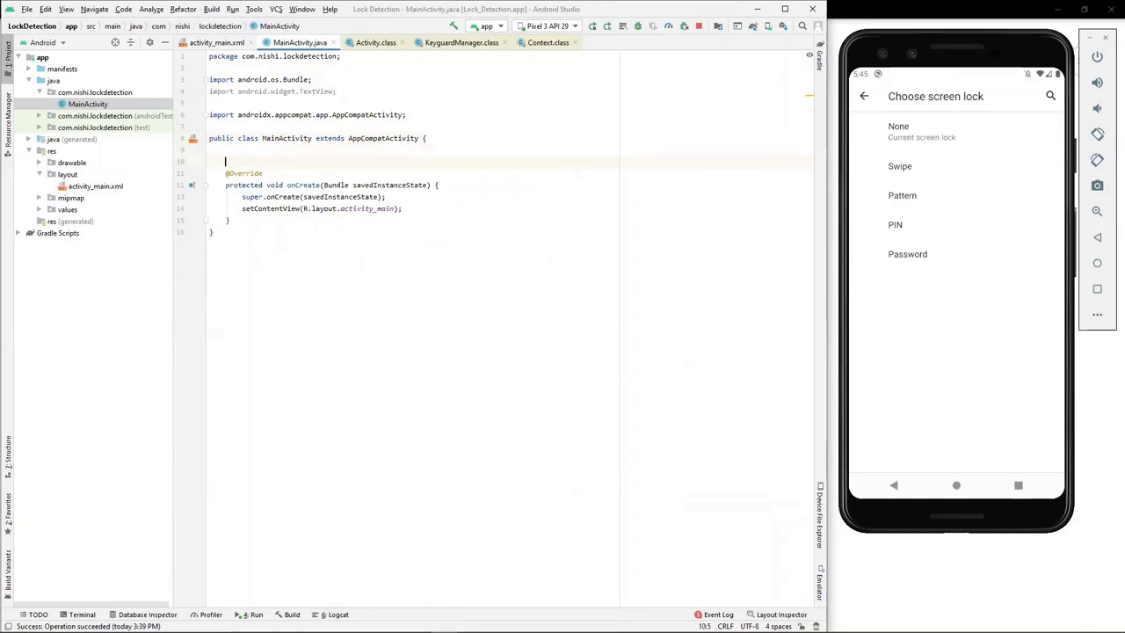
# Declare 'private TextView textView;' and assign it with findViewById(R.id.tv) in onCreate.
pyautogui.write('private TextView textView;')
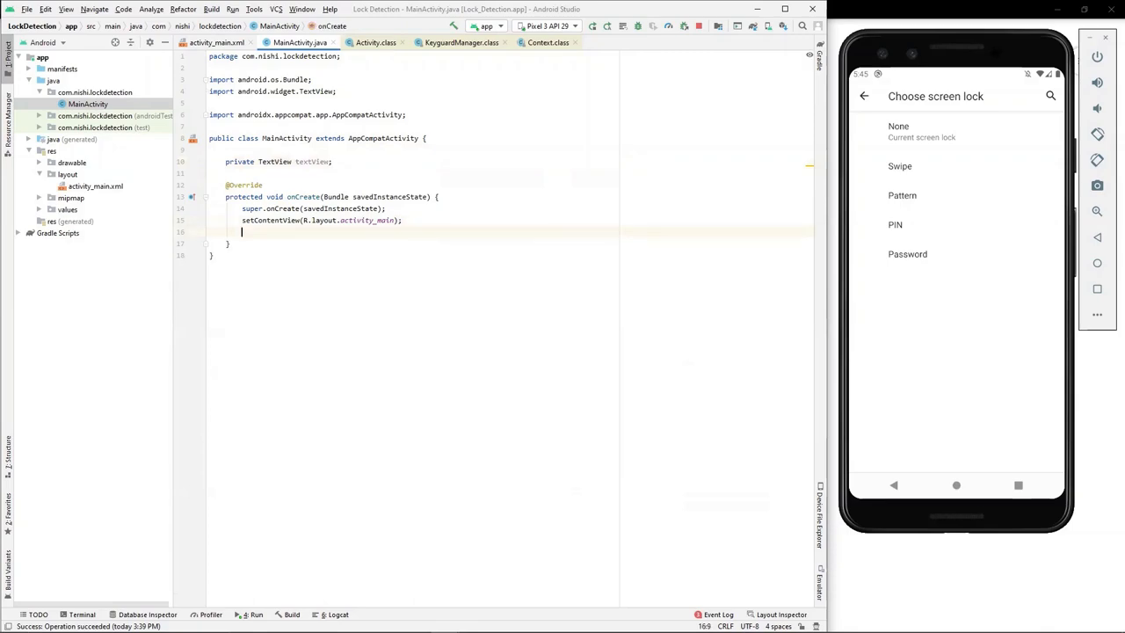
pyautogui.write('textView')
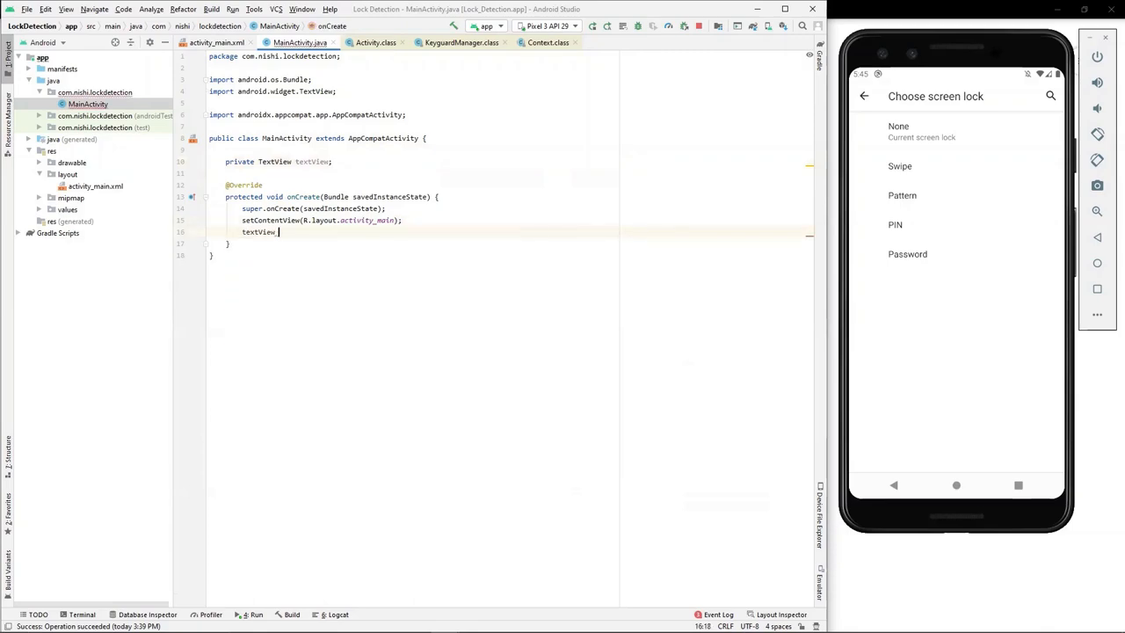
pyautogui.write('= findViewById()')
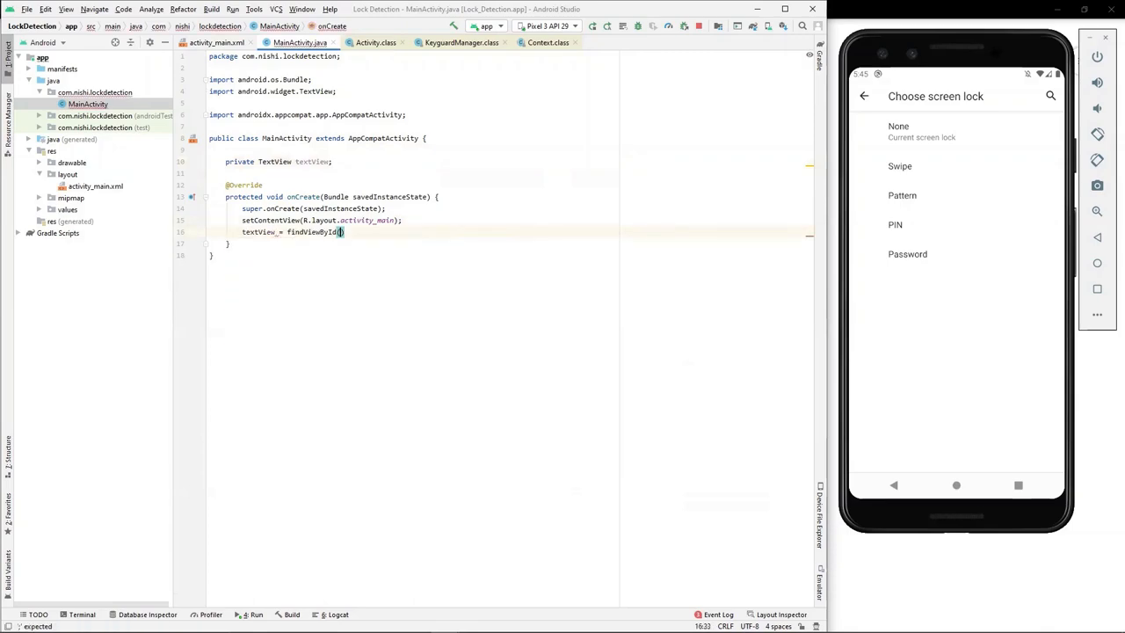
pyautogui.write('.id')
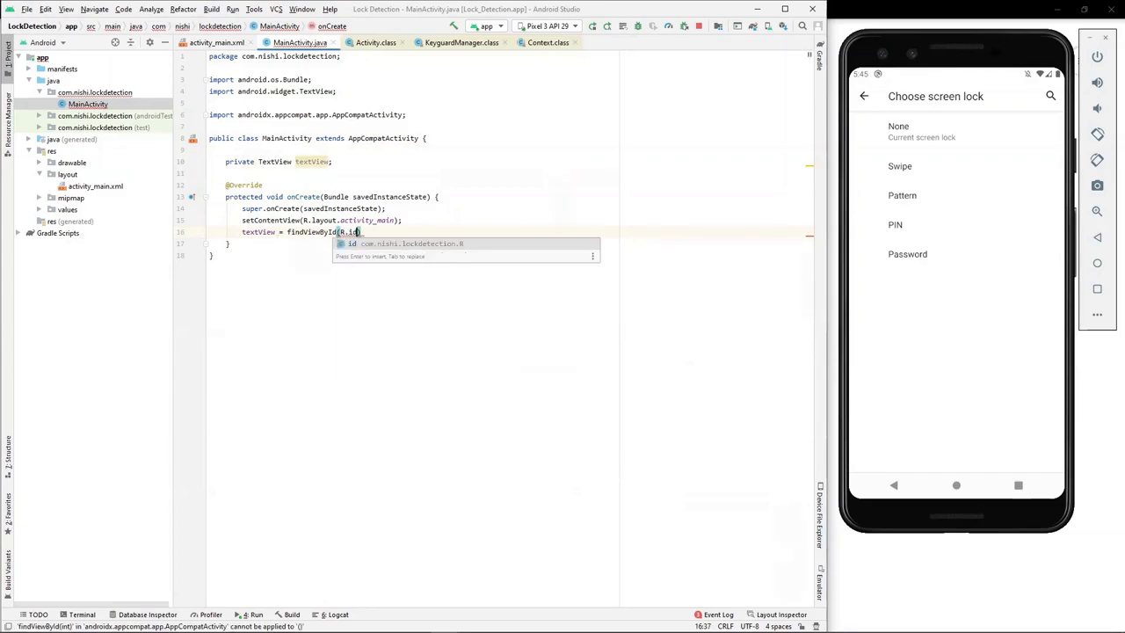
pyautogui.write('.tv')
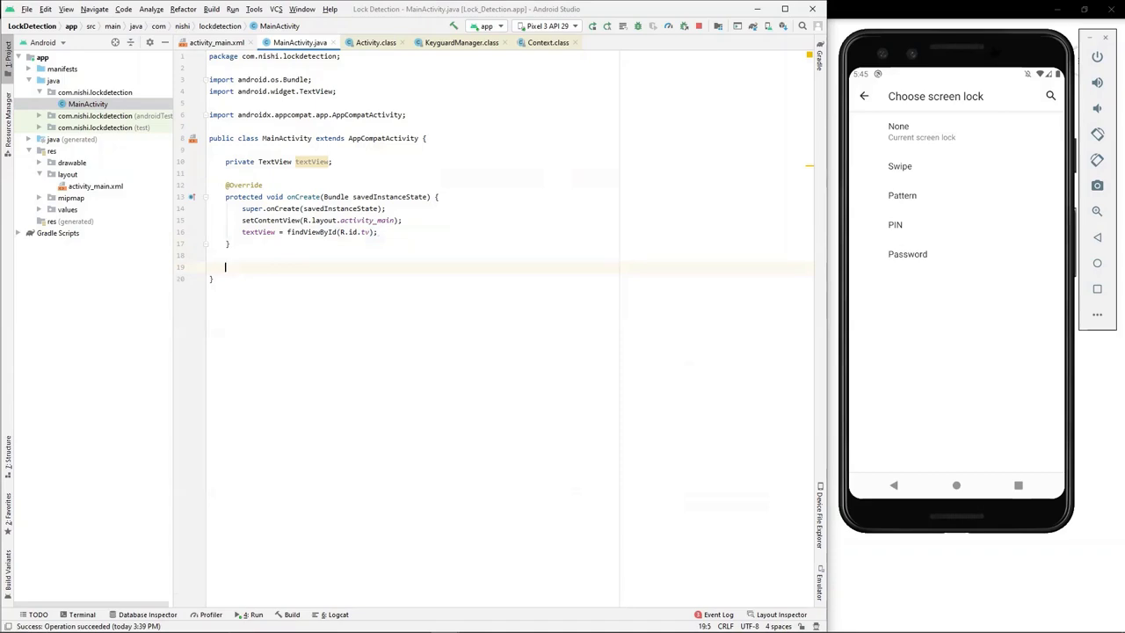
pyautogui.write('onC')
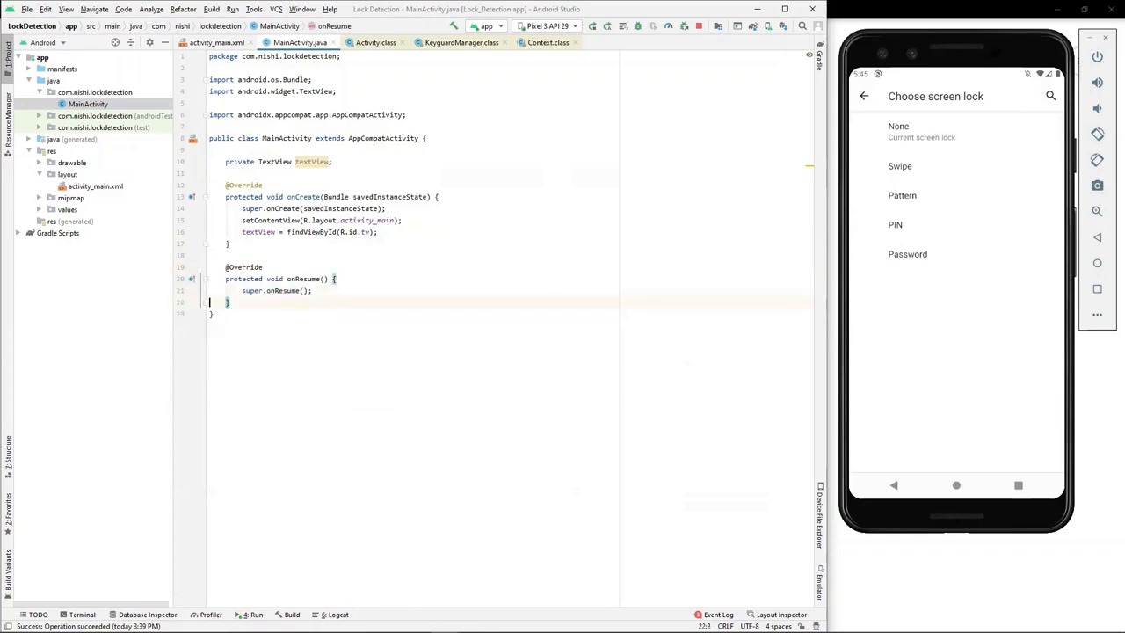
# Have onResume call textView.setText(isDeviceSecured()) and declare the empty private String isDeviceSecured method.
pyautogui.write('textView.setText();')
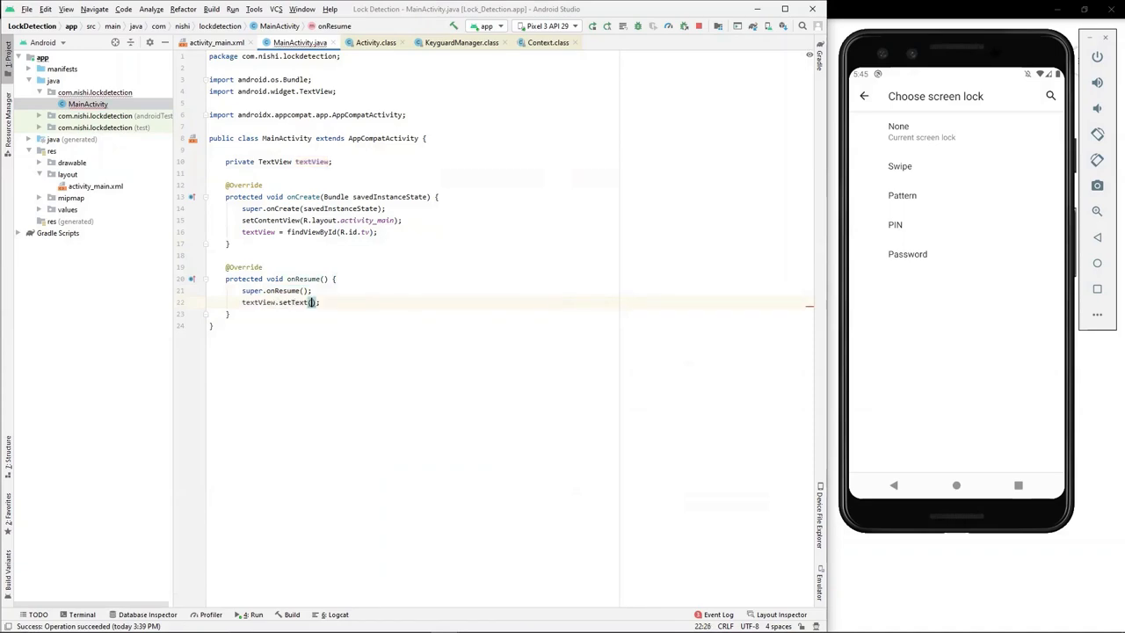
pyautogui.write('isDeviceSecured(')
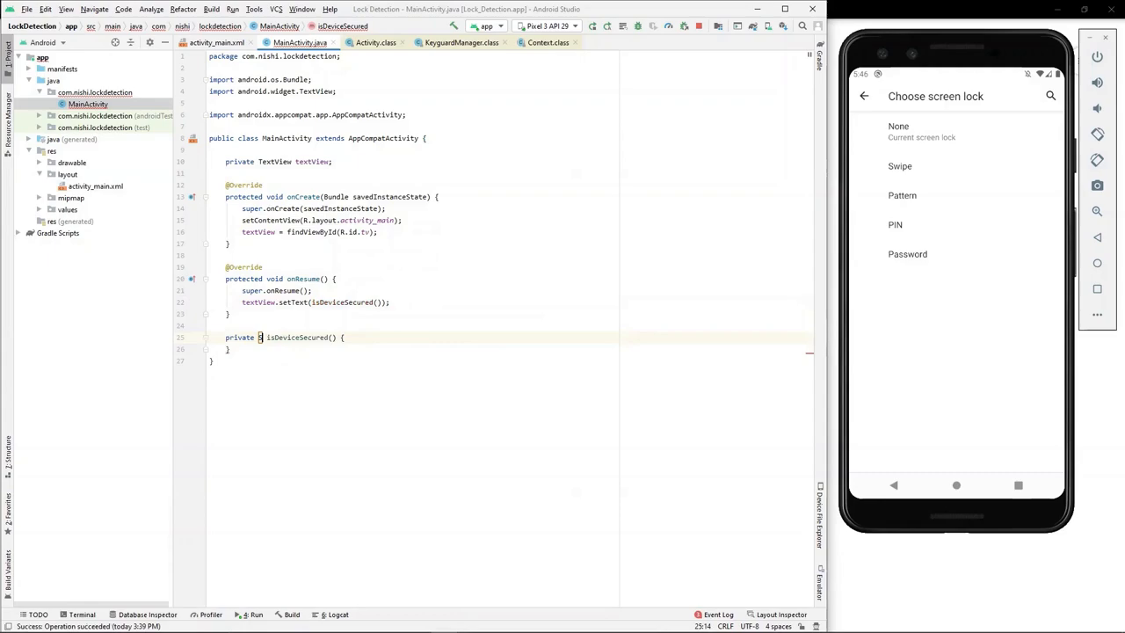
pyautogui.write('String')
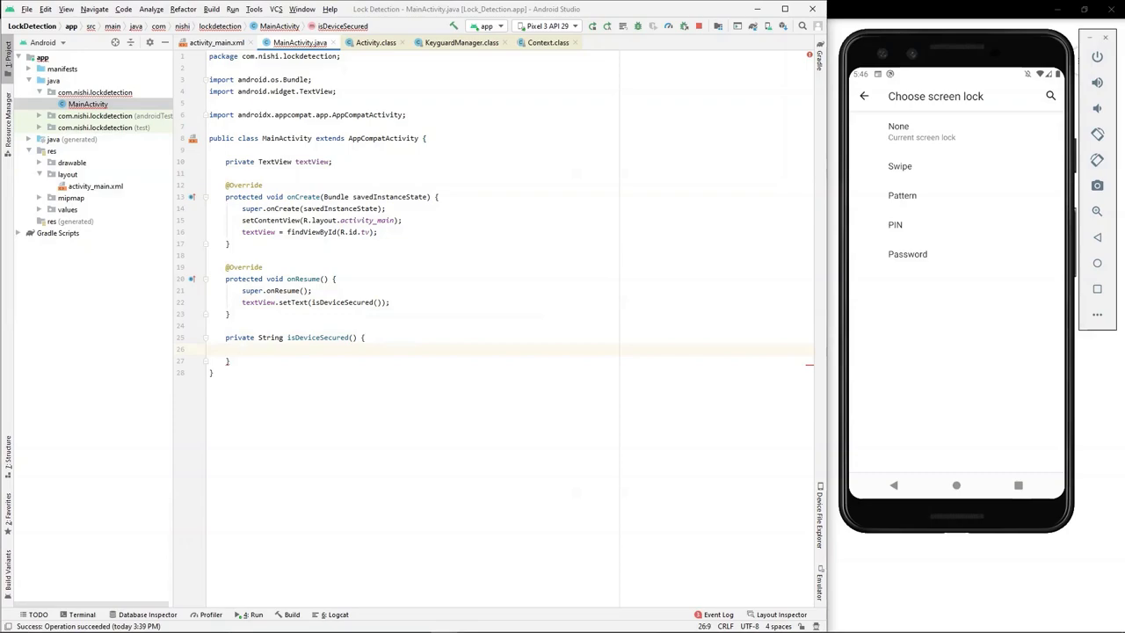
# Declare keyguardManager from getSystemService(KEYGUARD_SERVICE), importing KeyguardManager.
pyautogui.write('Keyga')
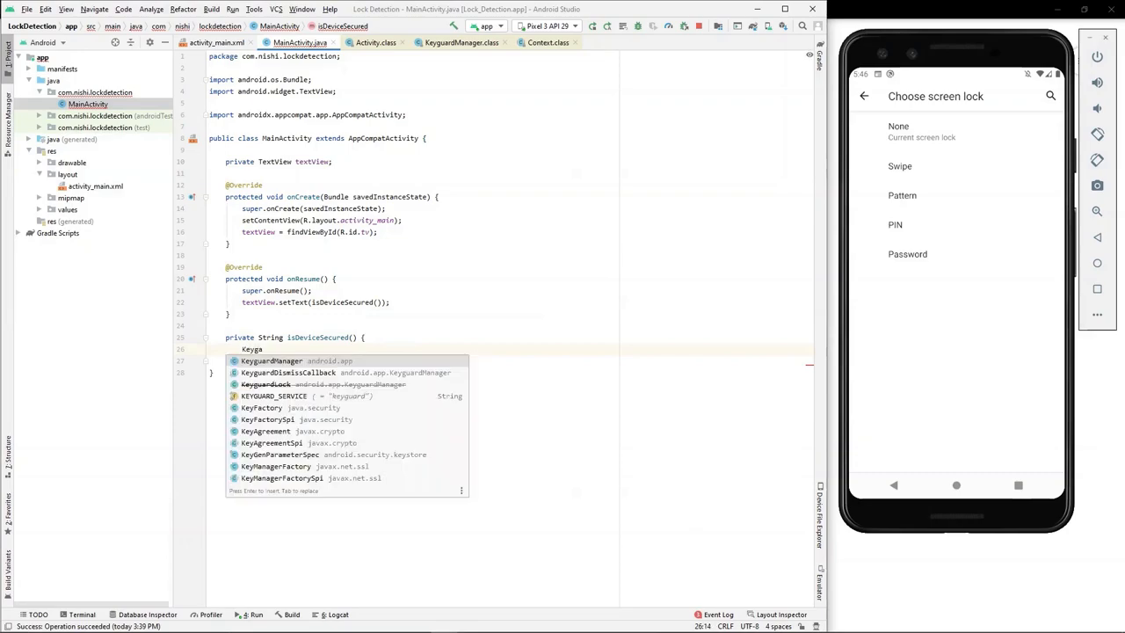
pyautogui.press('Enter')
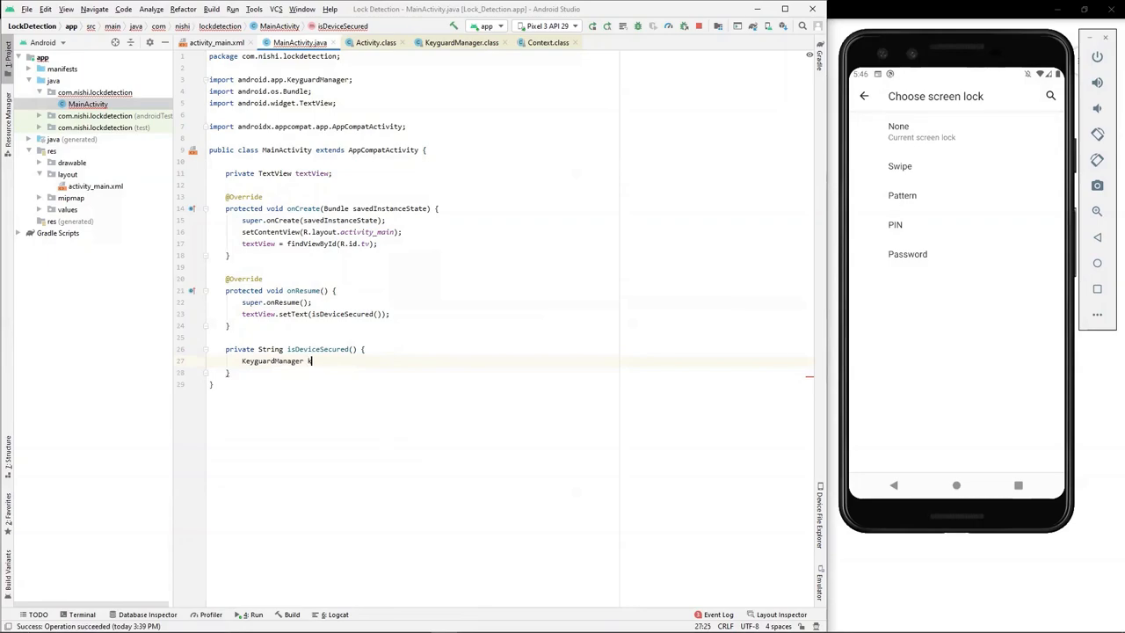
pyautogui.write('keyguardManager =')
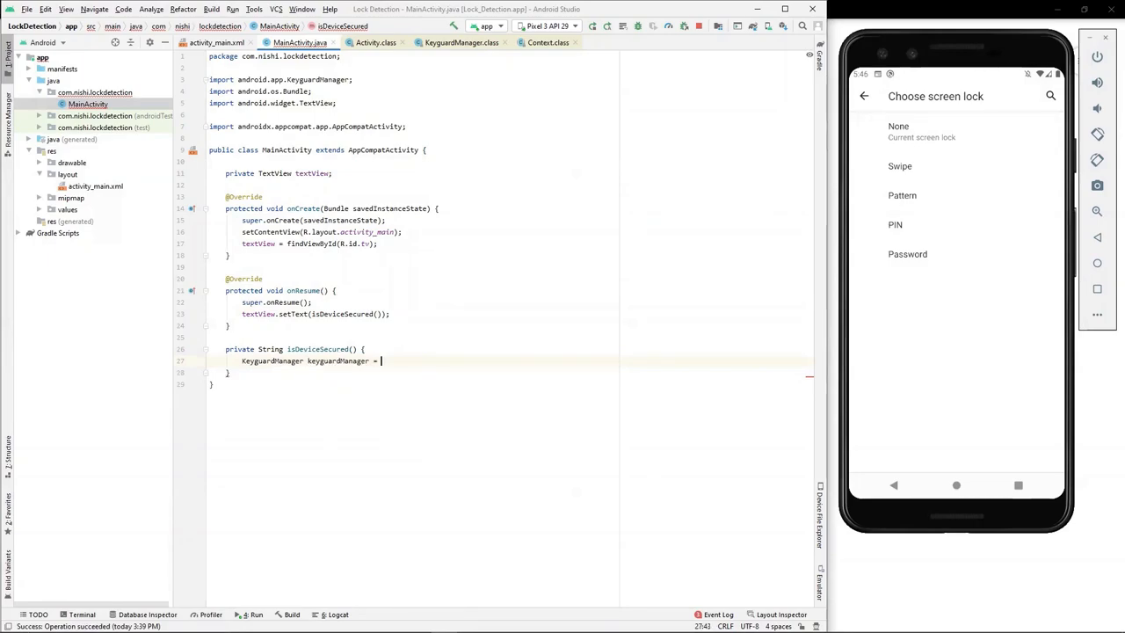
pyautogui.write('getSystemService(')
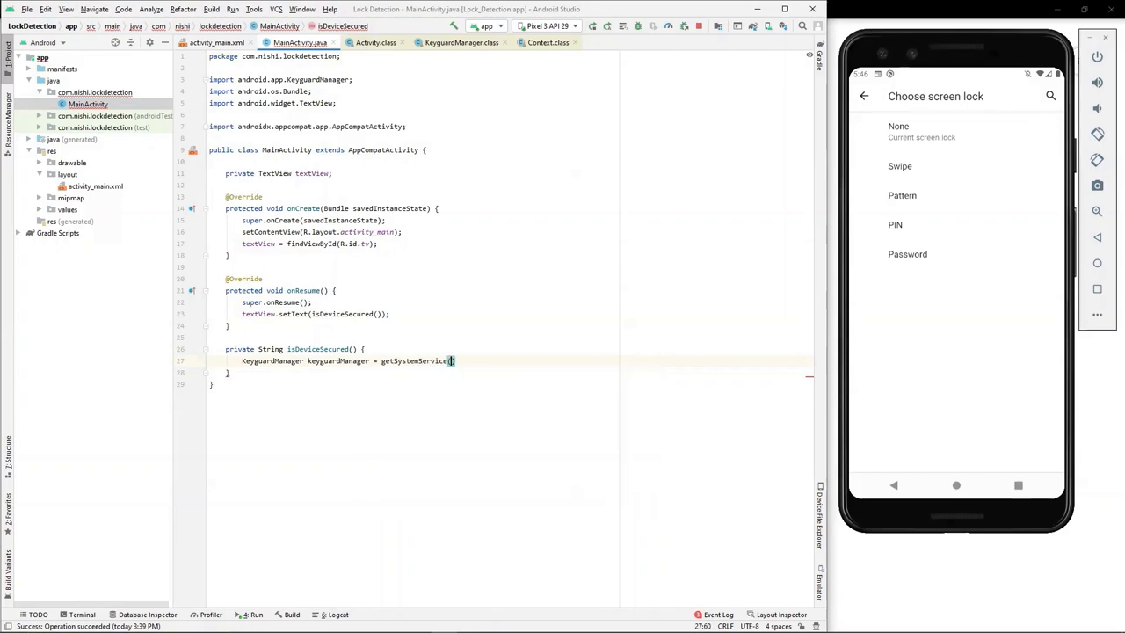
pyautogui.write('KEY')
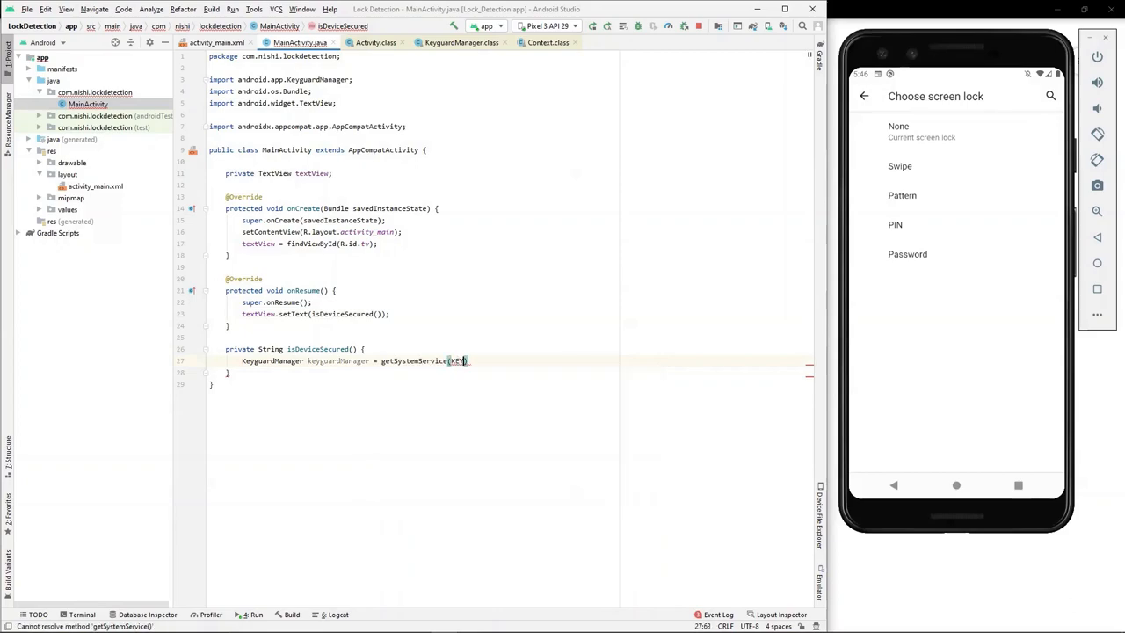
pyautogui.write('KEYGUARD_SERVICE')
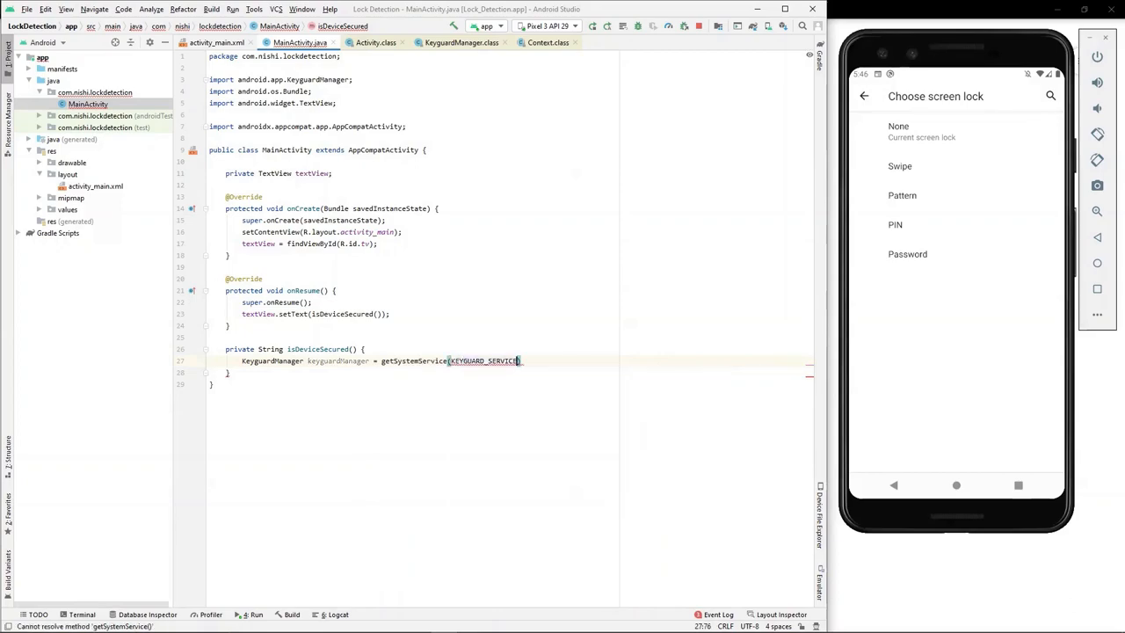
pyautogui.write(';')
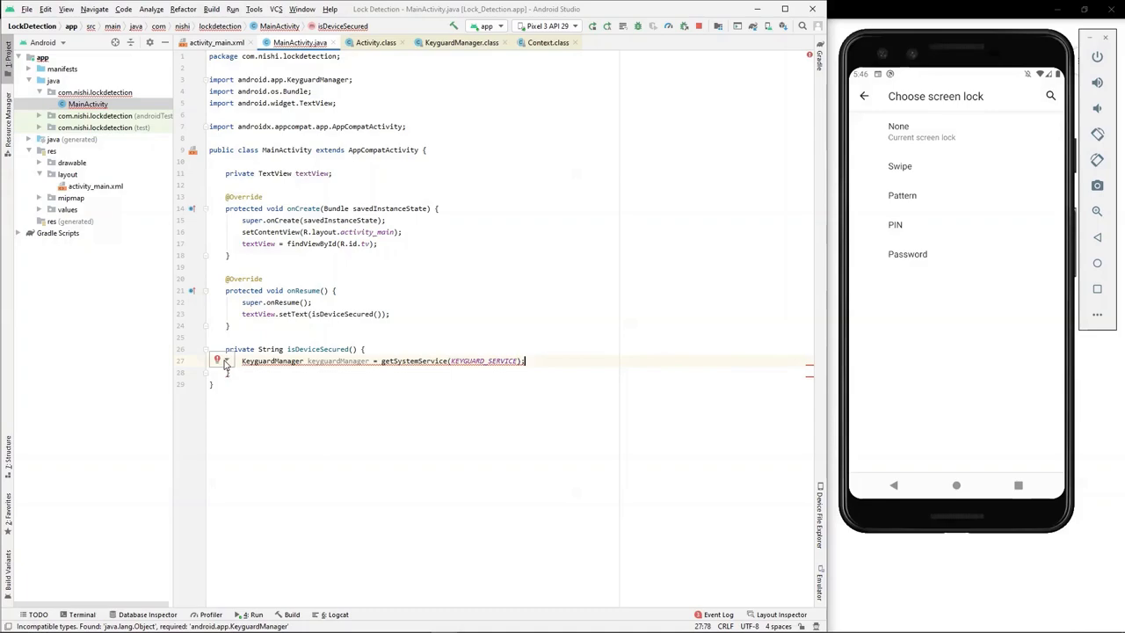
# Add the (KeyguardManager) cast before getSystemService and begin a call on keyguardManager.
pyautogui.click(413, 361)
pyautogui.write(' (')
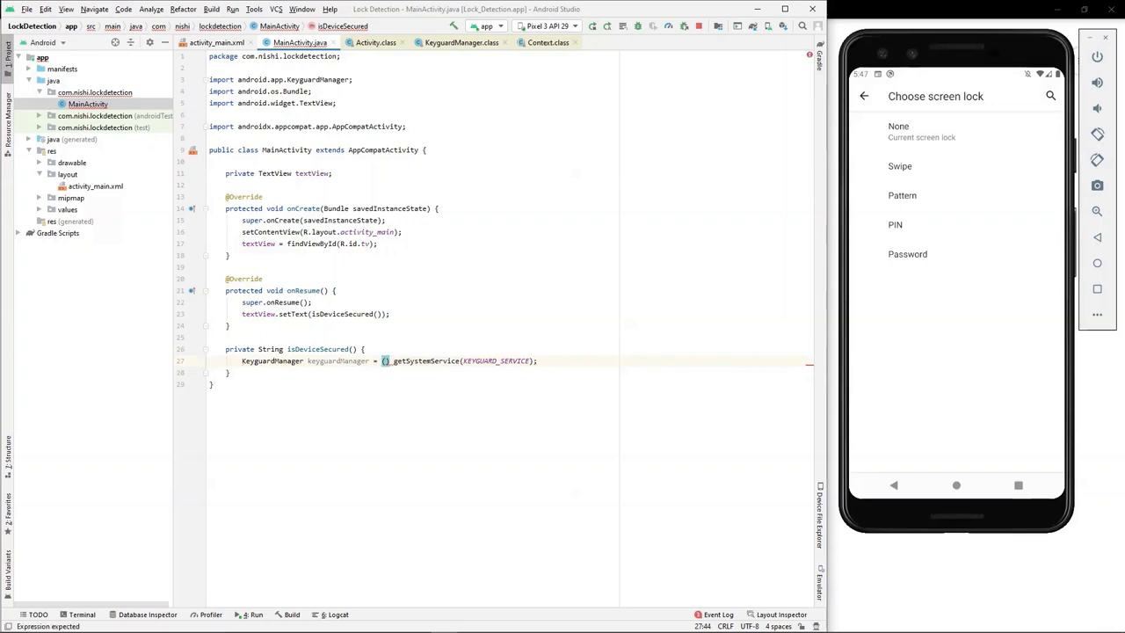
pyautogui.write('KeyguardManager)')
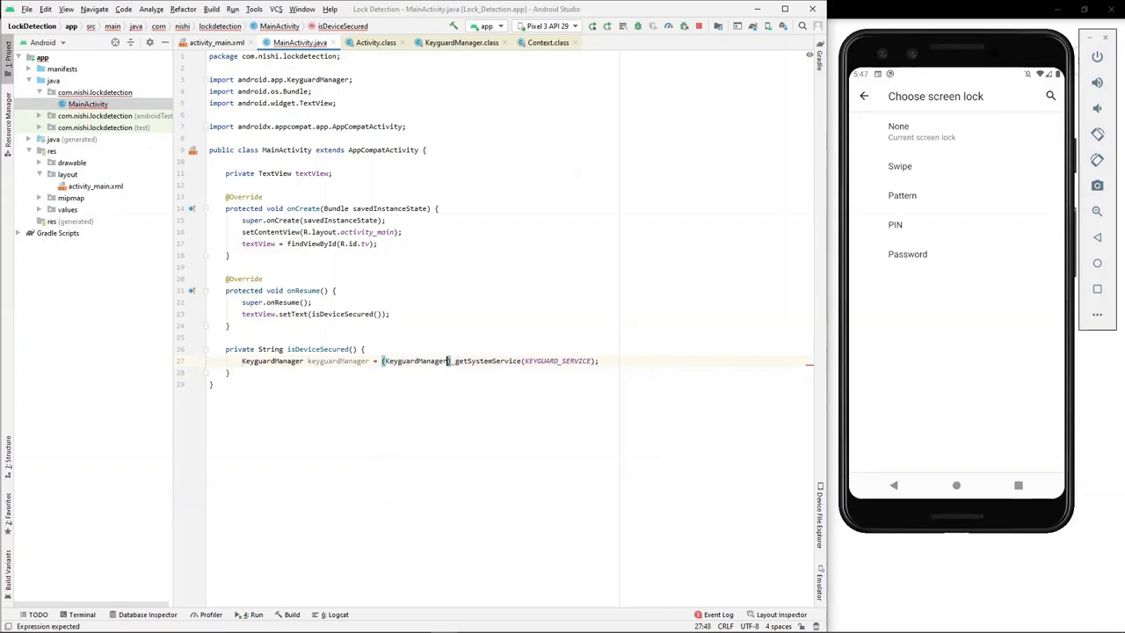
pyautogui.write(';')
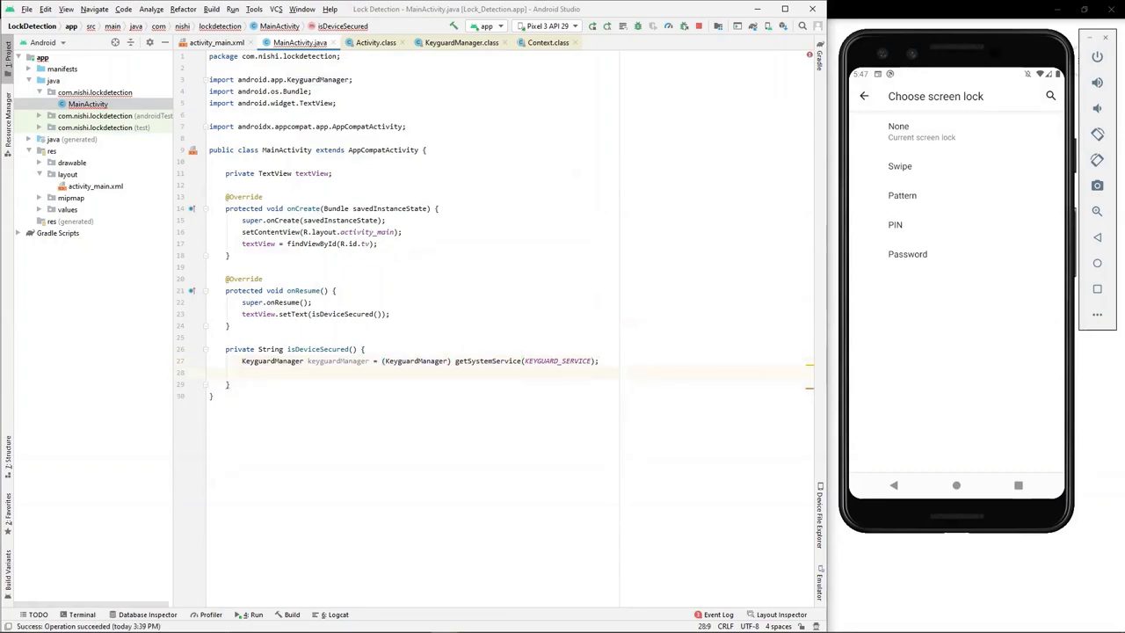
pyautogui.write('keyguardManager')
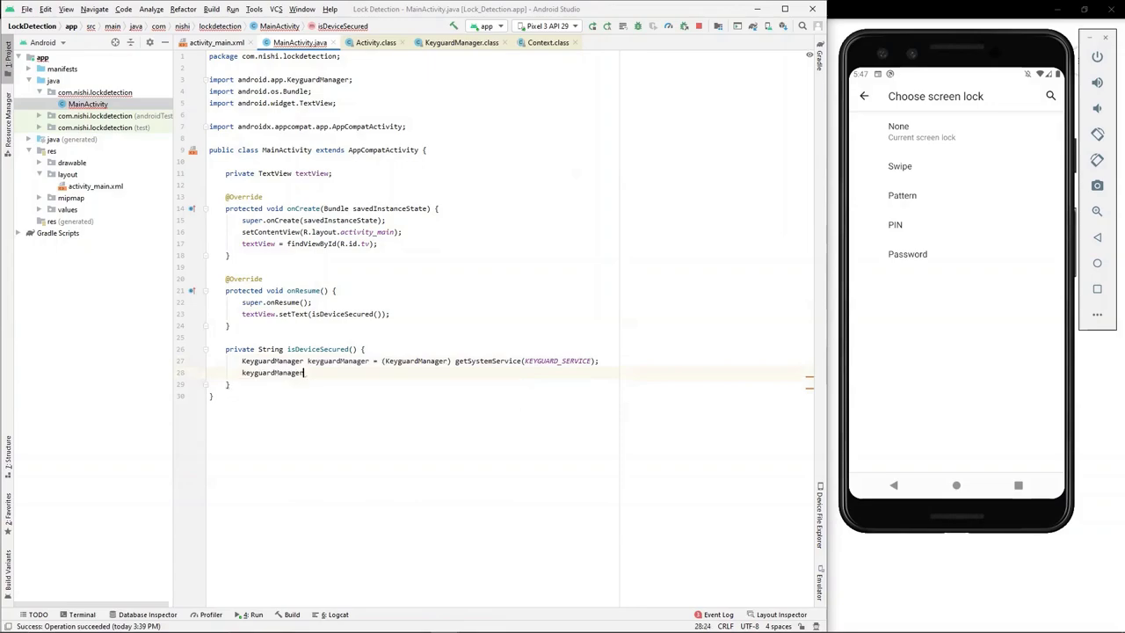
pyautogui.write('.')
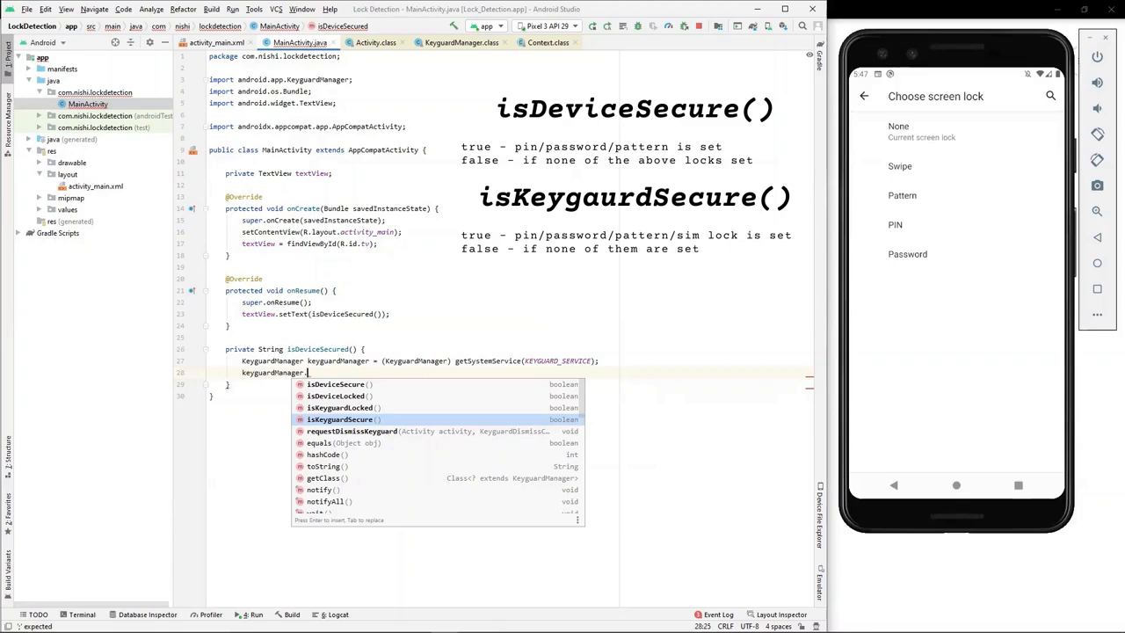
pyautogui.moveTo(892, 127)
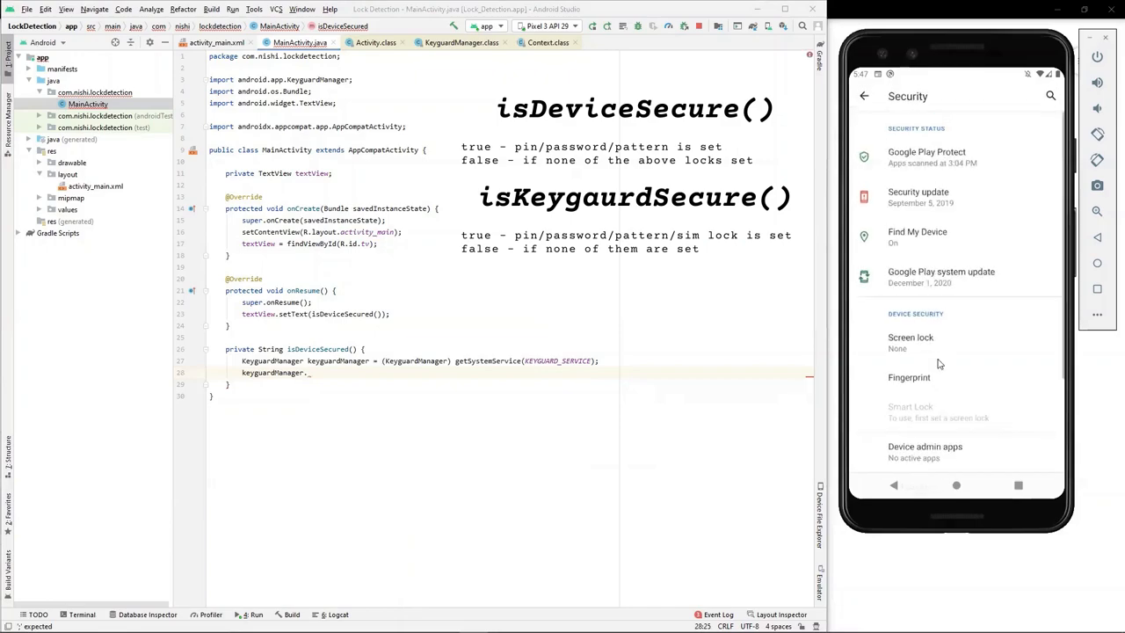
# Check the emulator's SIM card lock settings, then start the isDeviceSecure() call on keyguardManager.
pyautogui.scroll(-3)
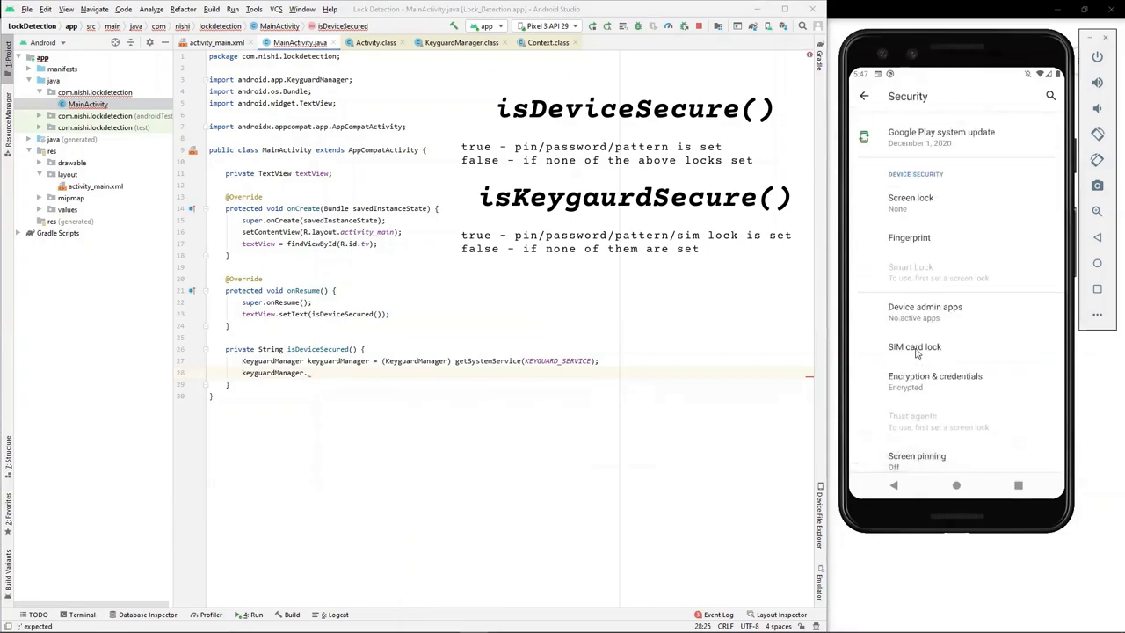
pyautogui.click(914, 347)
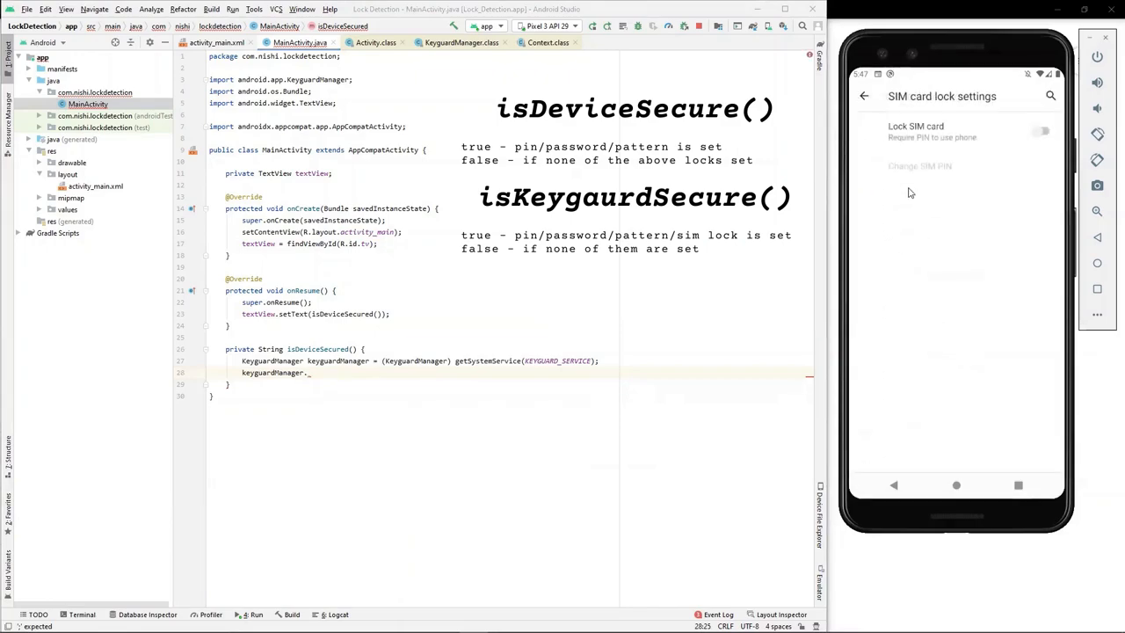
pyautogui.moveTo(974, 233)
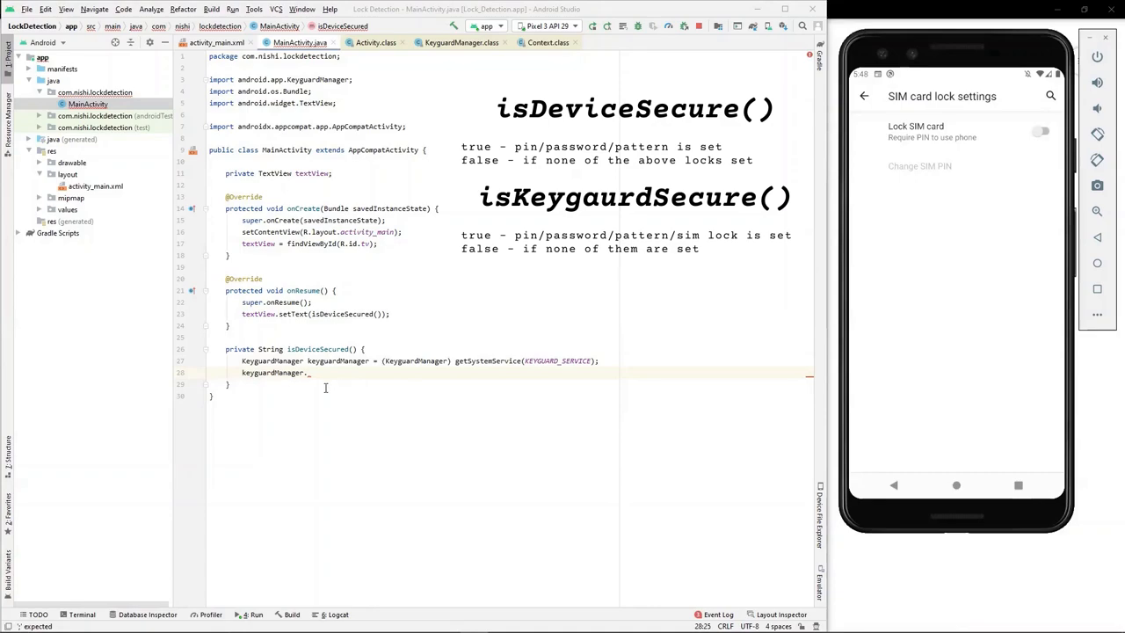
pyautogui.write('isDeviceSecure(')
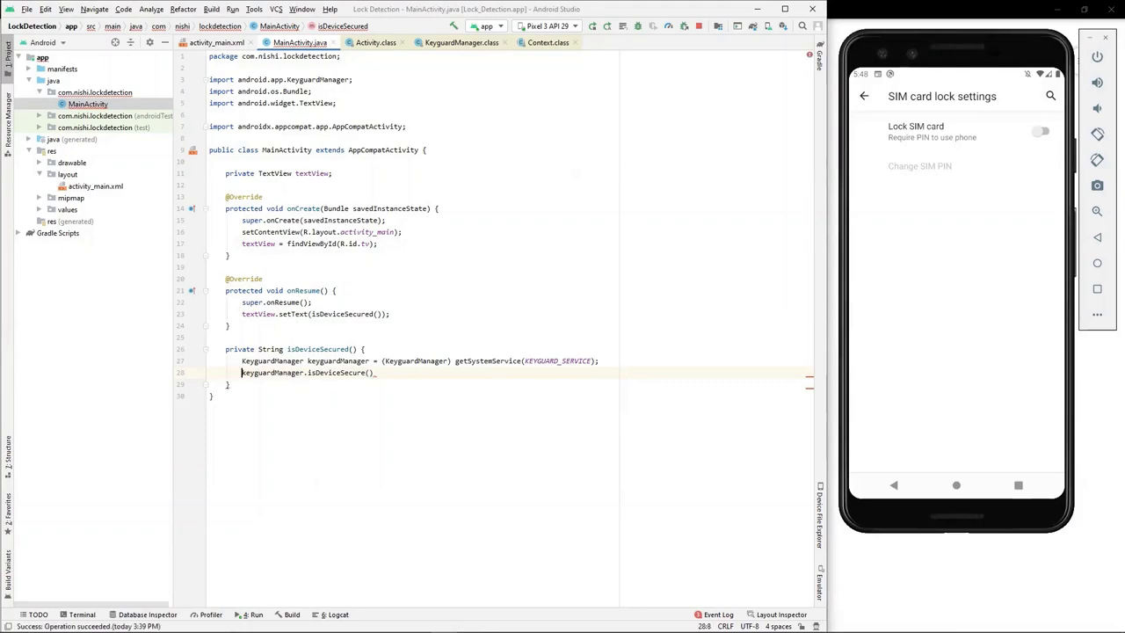
# Return "Device is secured" if keyguardManager.isDeviceSecure(), else "Device is not secured".
pyautogui.write('if(')
pyautogui.write('return')
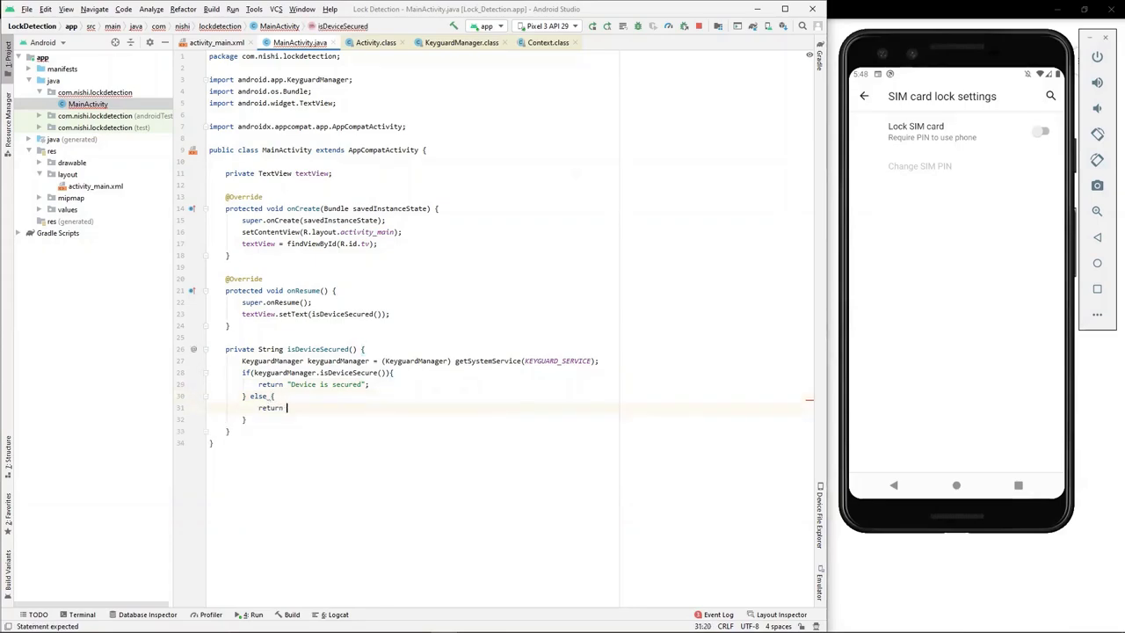
pyautogui.write('"Device is no"')
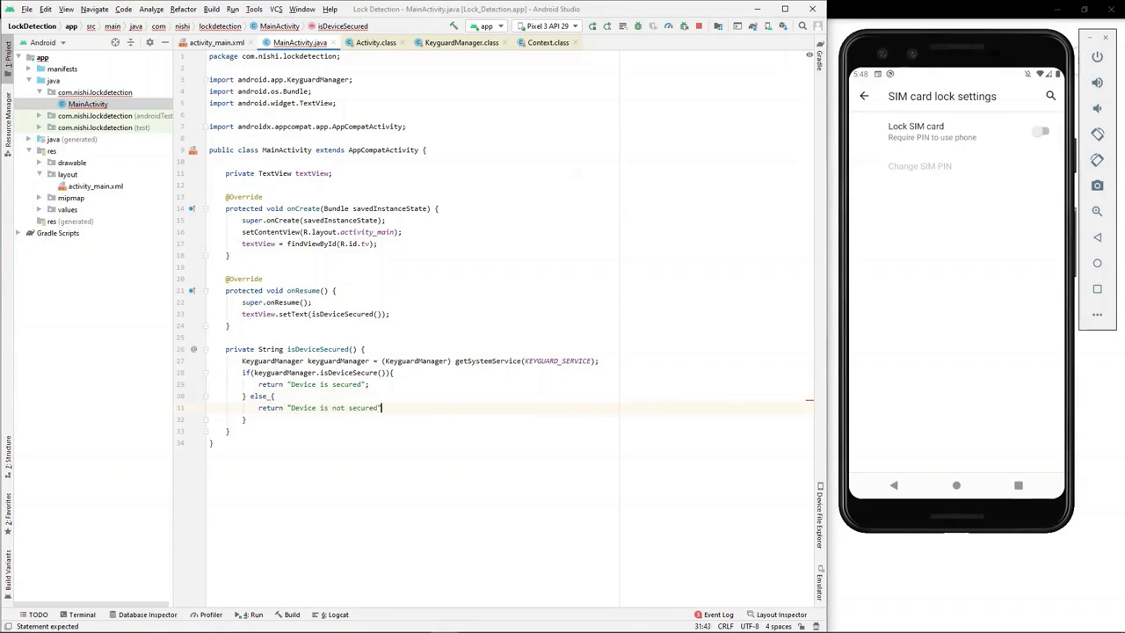
pyautogui.write(';')
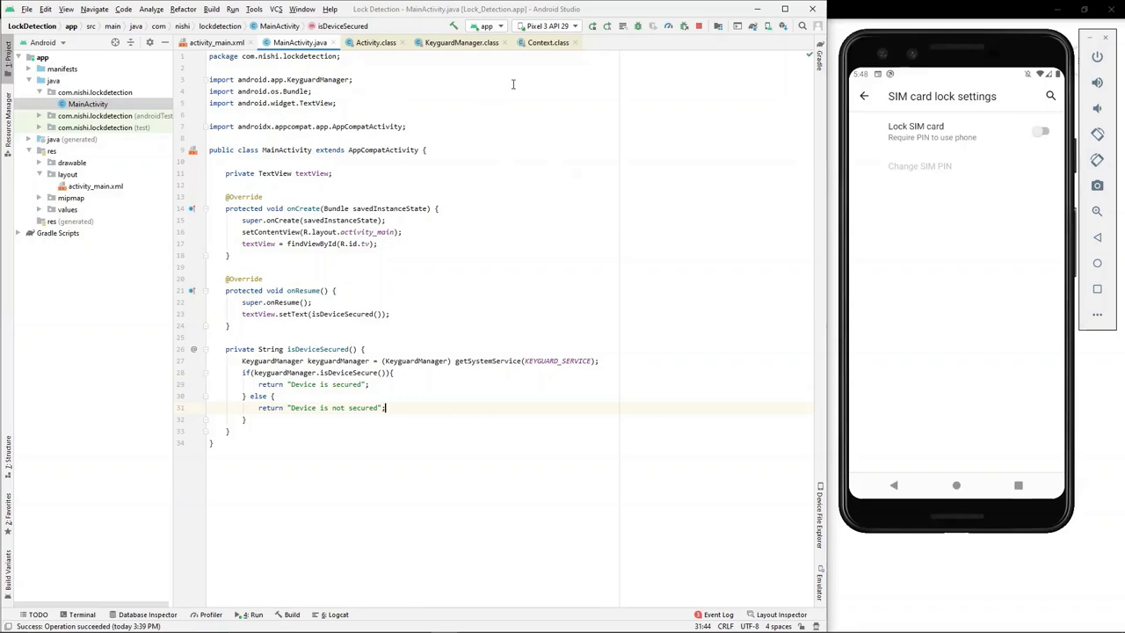
pyautogui.moveTo(594, 26)
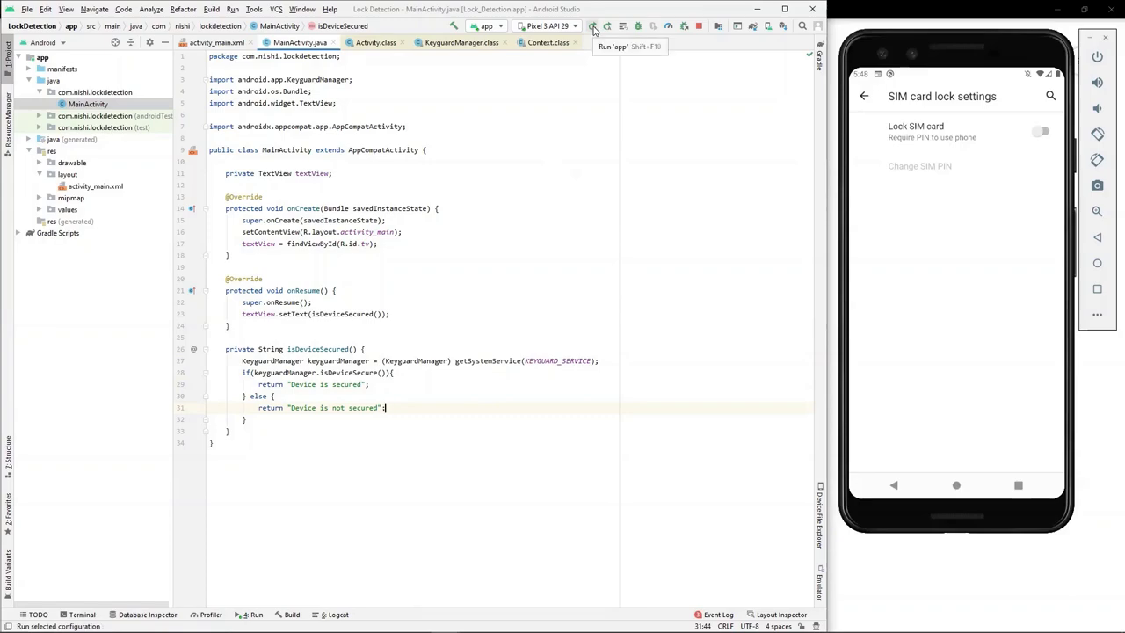
# Run the app on the emulator, which displays "Device is not secured".
pyautogui.click(594, 26)
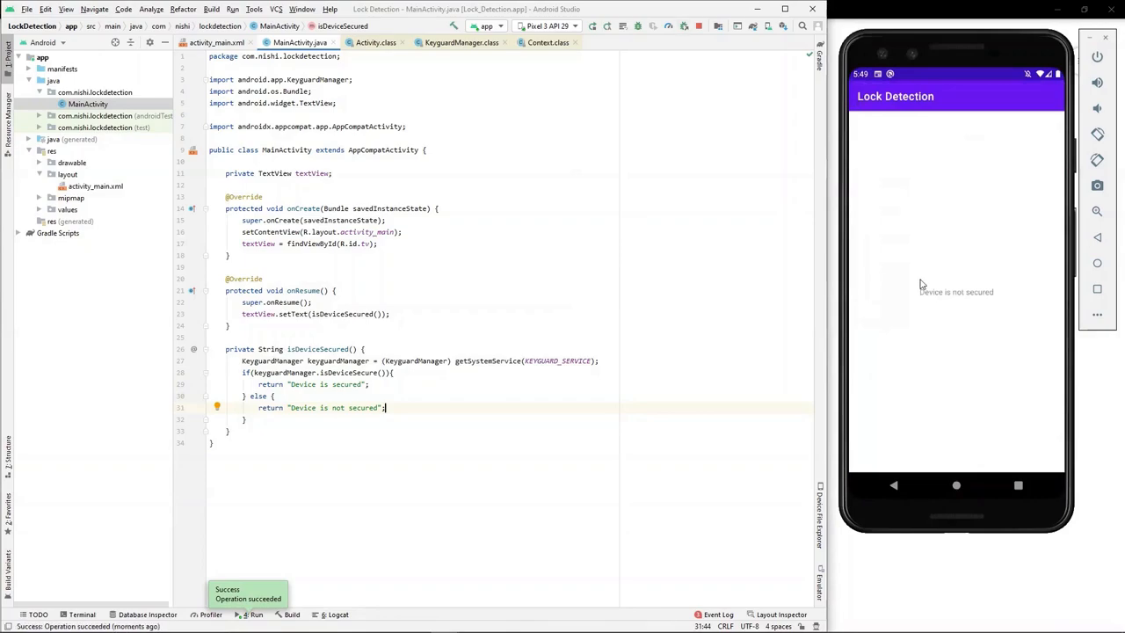
pyautogui.moveTo(893, 288)
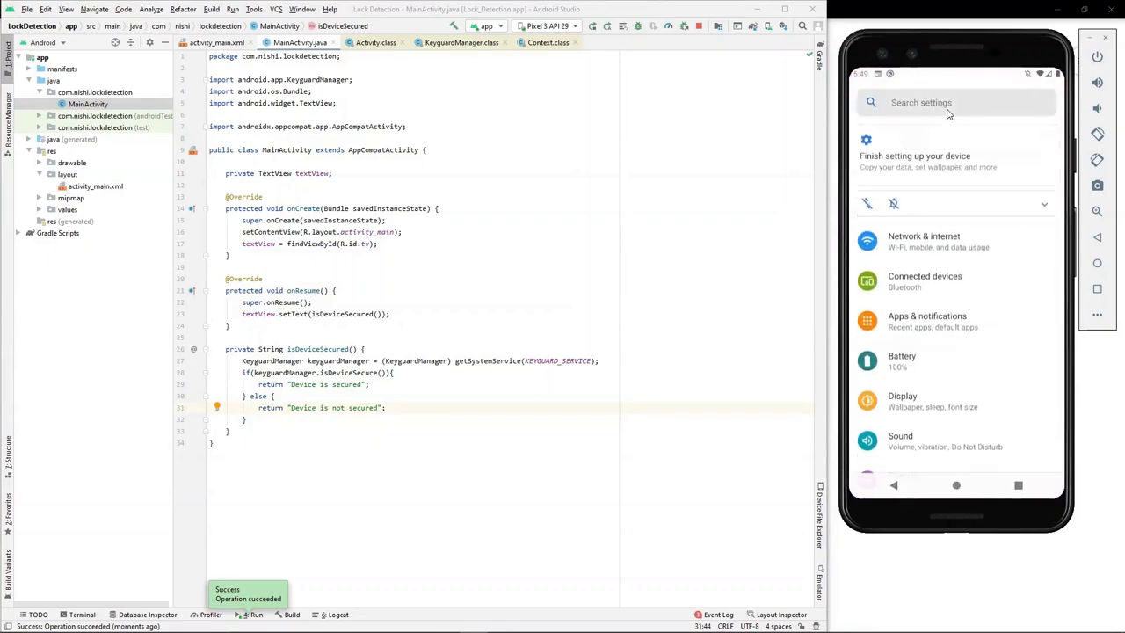
# Search Settings for 'sc', choose PIN as the screen lock and confirm the new PIN.
pyautogui.write('sc')
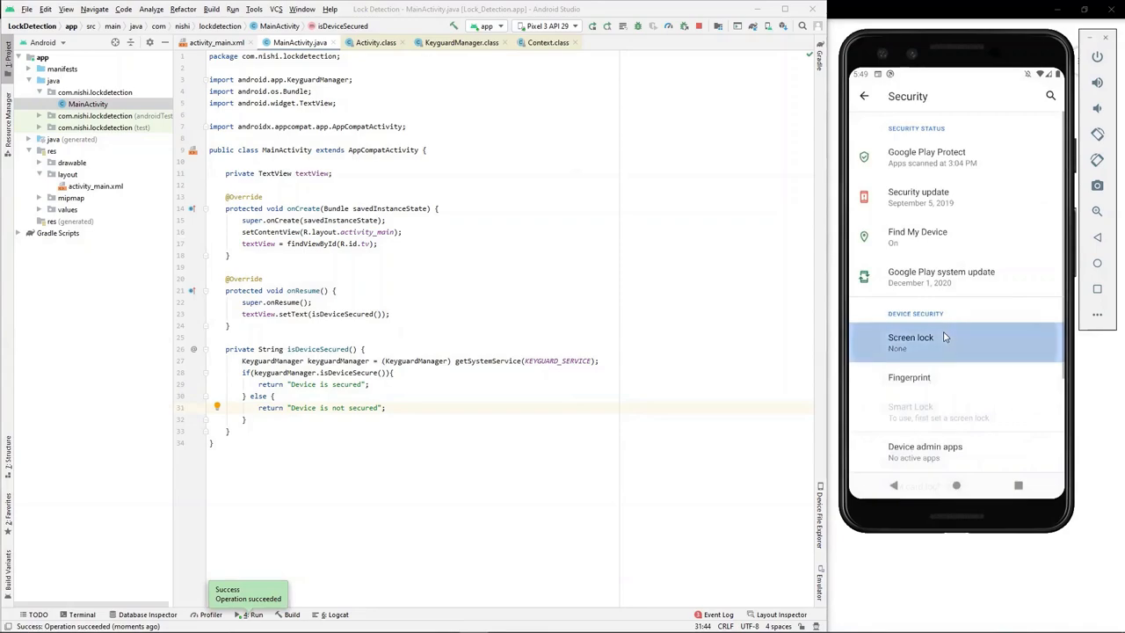
pyautogui.click(911, 338)
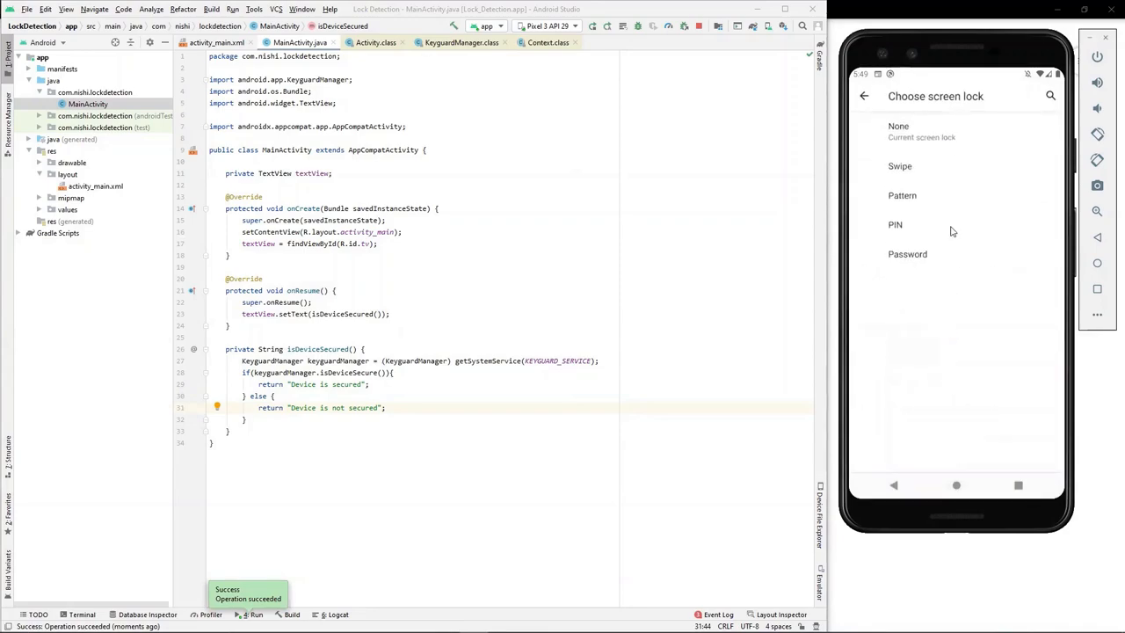
pyautogui.click(895, 225)
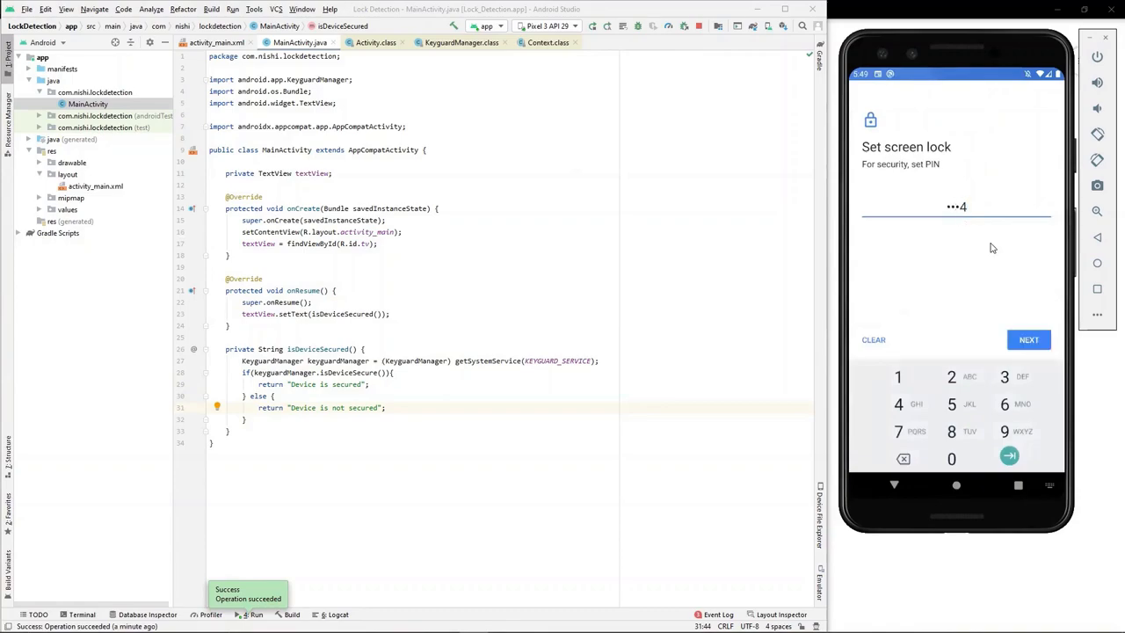
pyautogui.click(1028, 339)
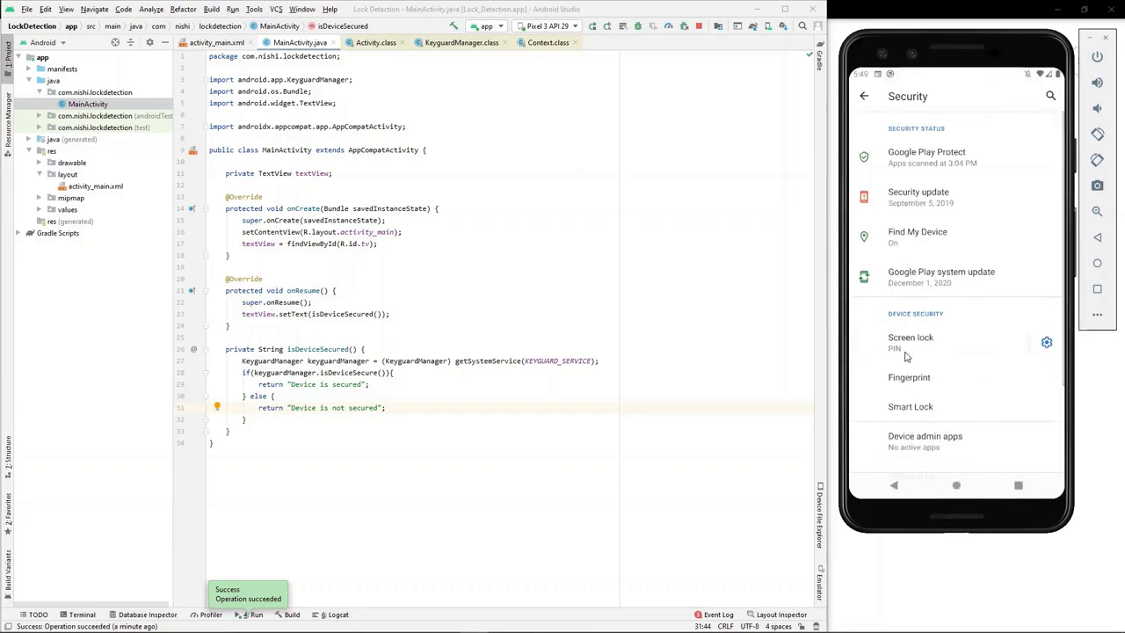
pyautogui.moveTo(928, 345)
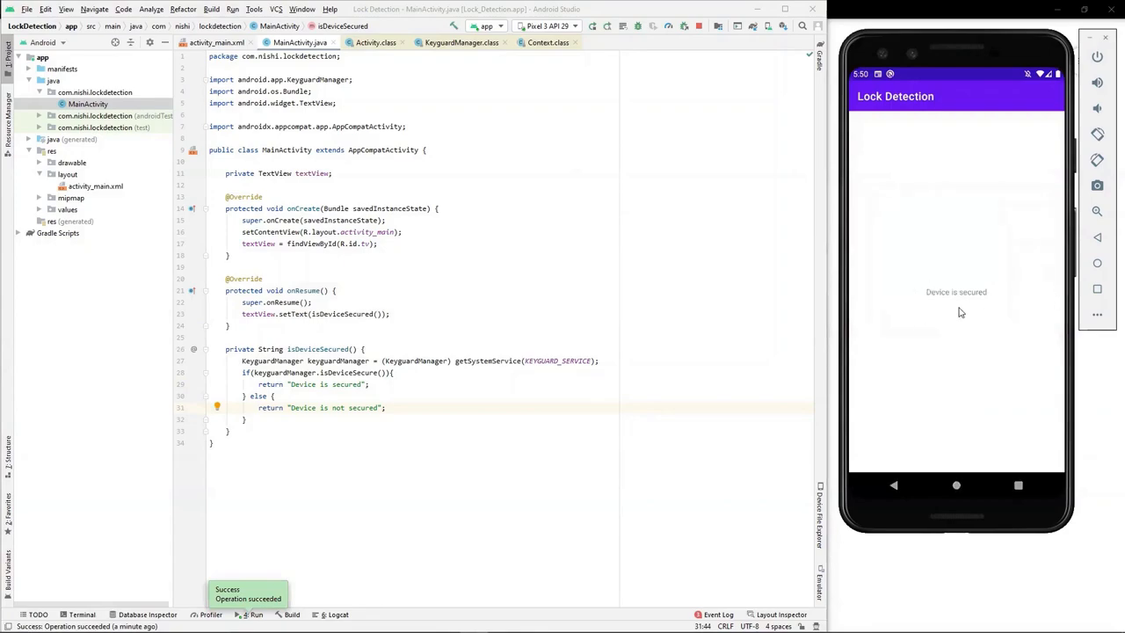
pyautogui.moveTo(945, 298)
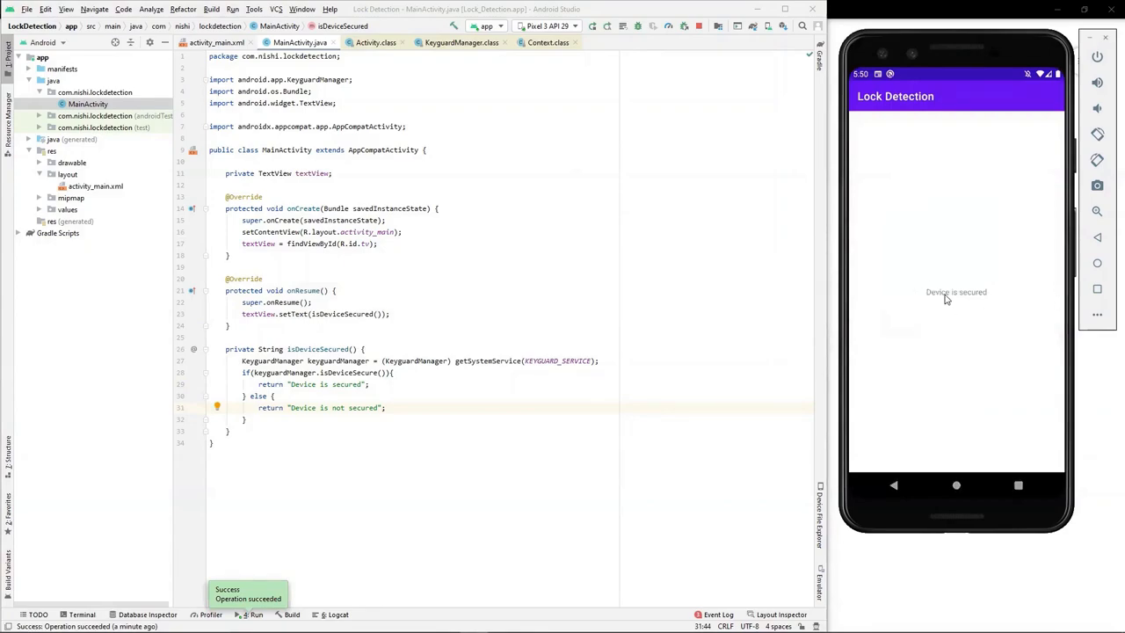